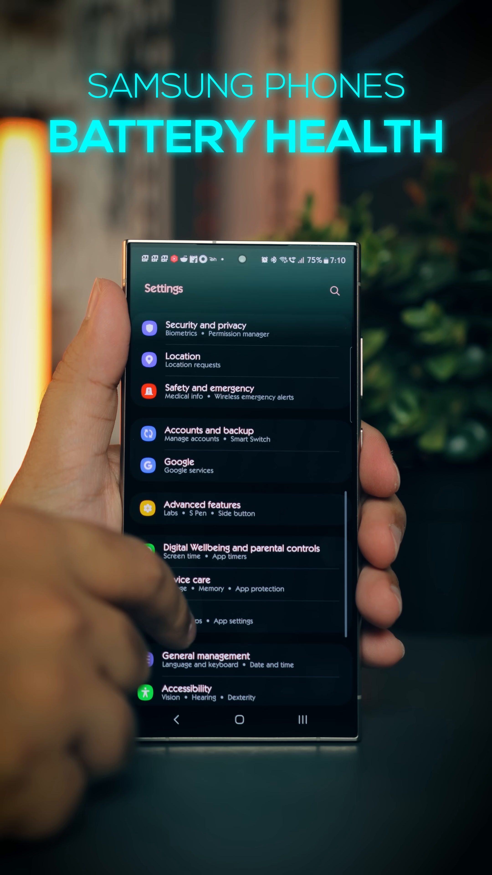
Run the Battery status diagnostic in Device care, getting Normal status and Good life.
click(196, 578)
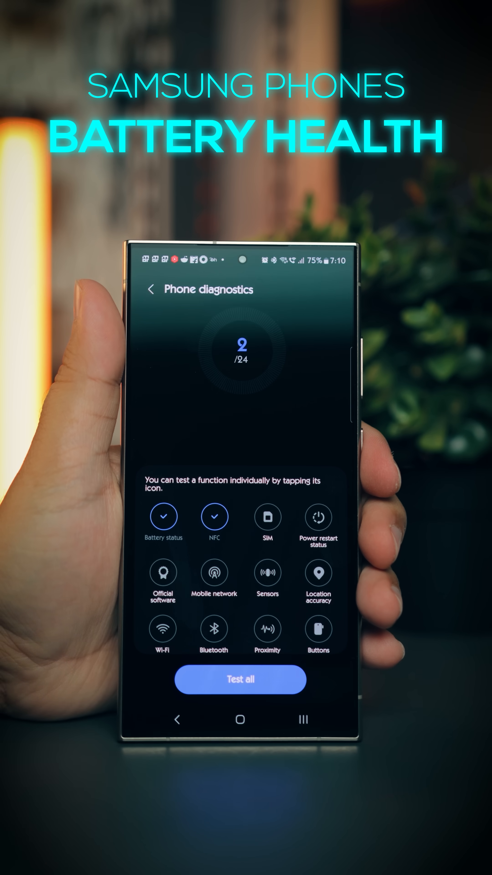
click(163, 517)
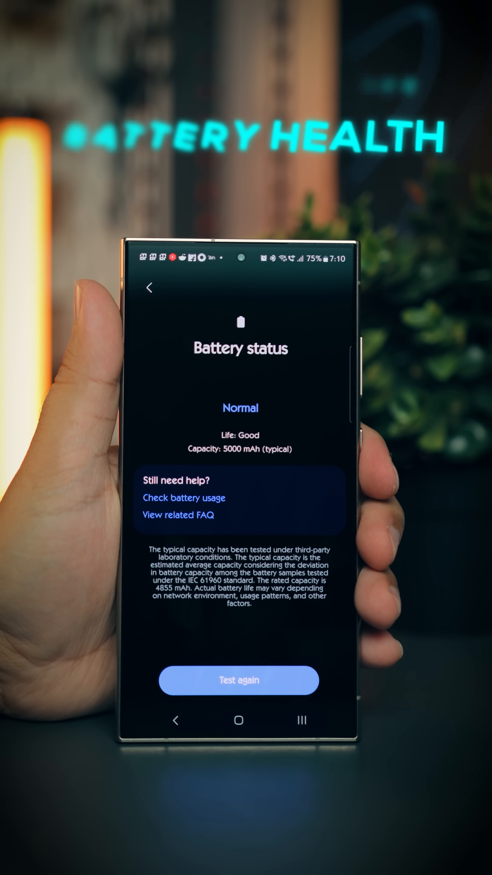
Dial the service code *#9900# on the phone keypad to reach SysDump.
click(238, 720)
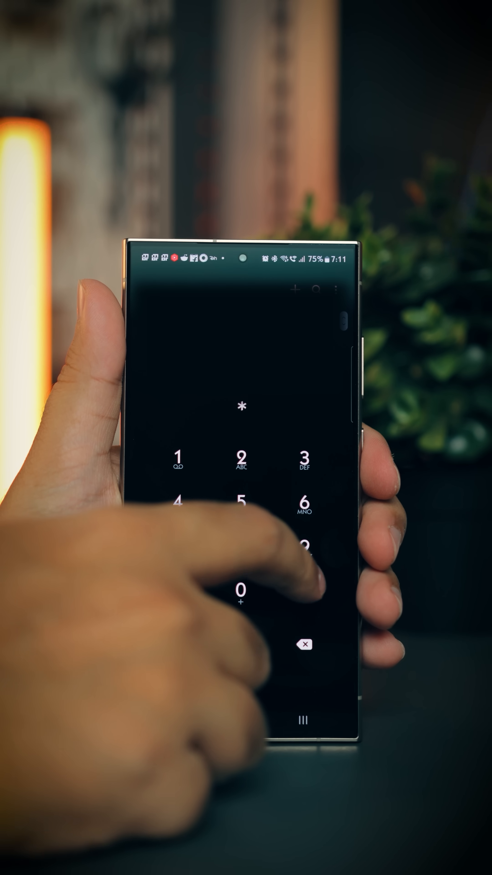
click(304, 592)
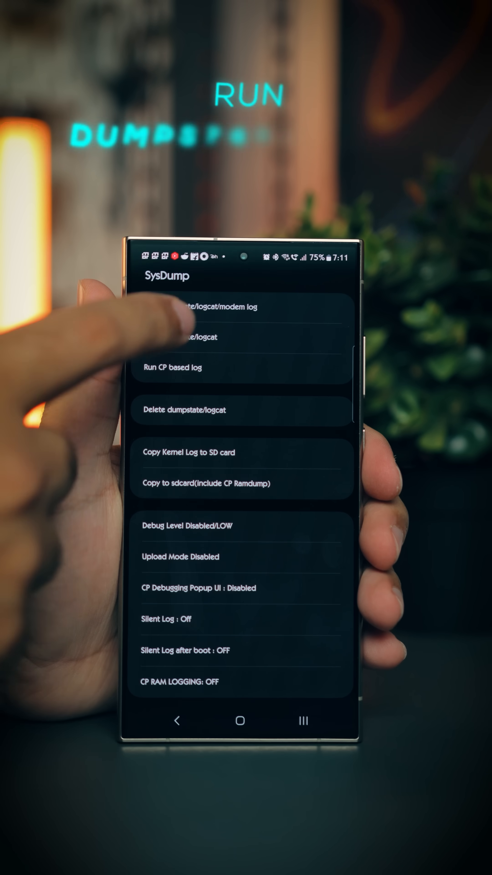
Run dumpstate/logcat so the dump zip is saved under /data/log, then acknowledge the result.
click(179, 336)
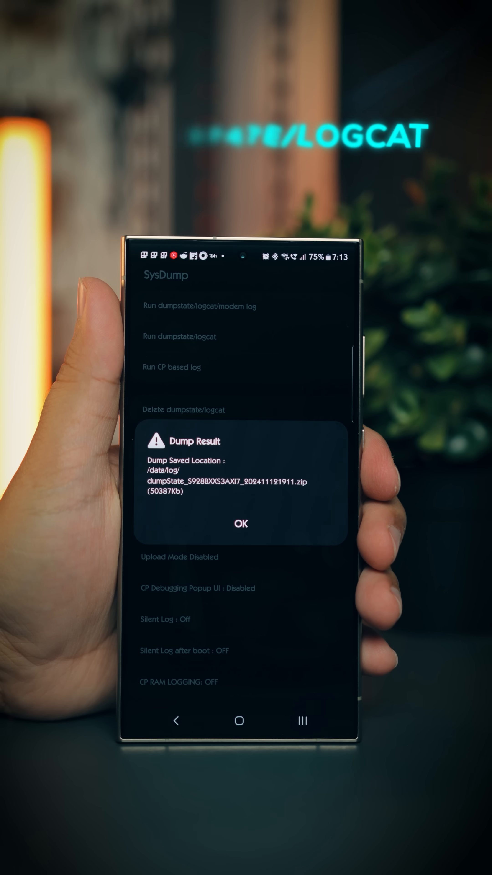
click(240, 524)
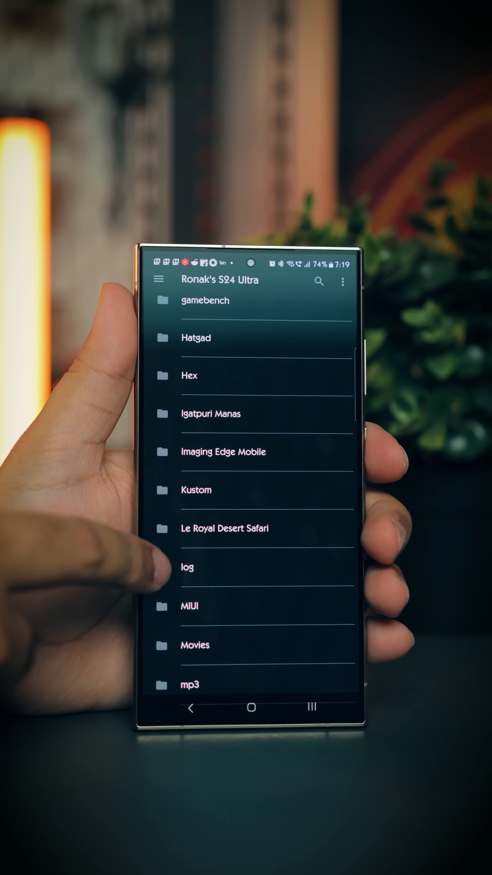
Enter the log folder in the storage root that holds the dump archive.
click(187, 567)
text(mSaved)
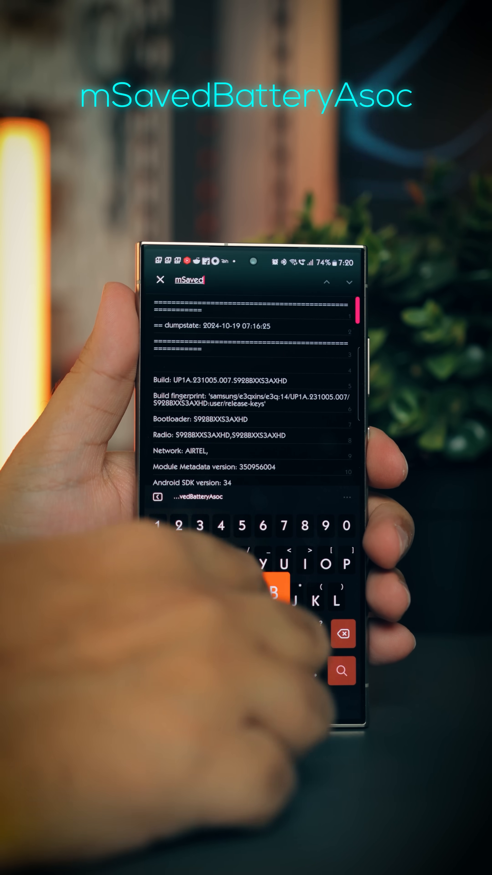
Search the dumpstate log for mSavedBatteryAsoc and scroll to the match showing 99.
text(BatteryAsoc)
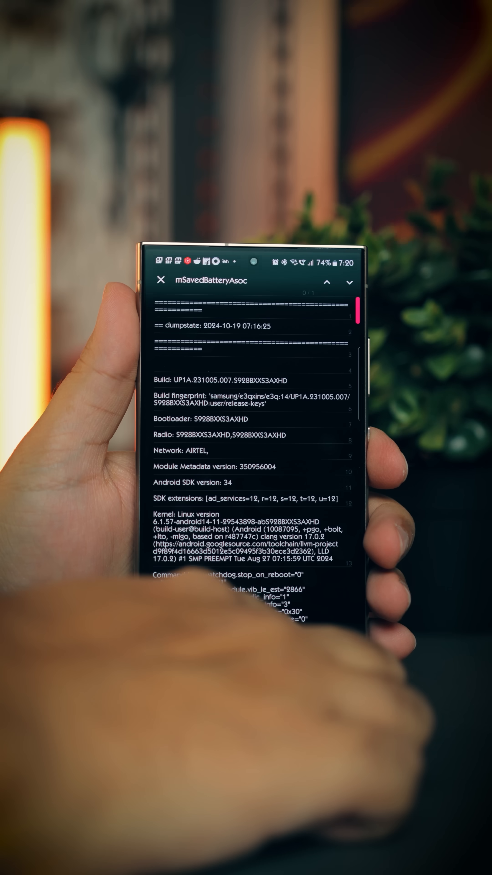
scroll(down, 3)
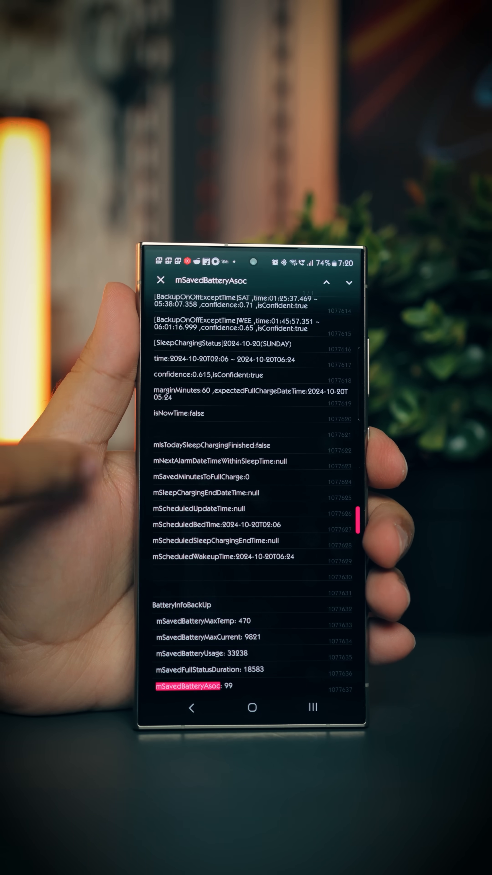